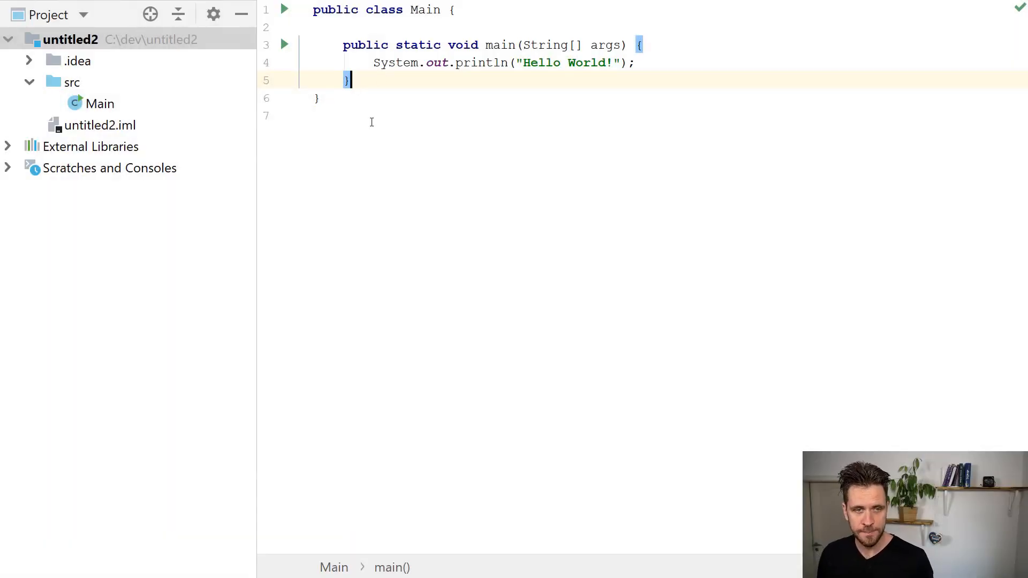
Create a Quarkus class in src whose main method prints "hello quarkus".
click(101, 104)
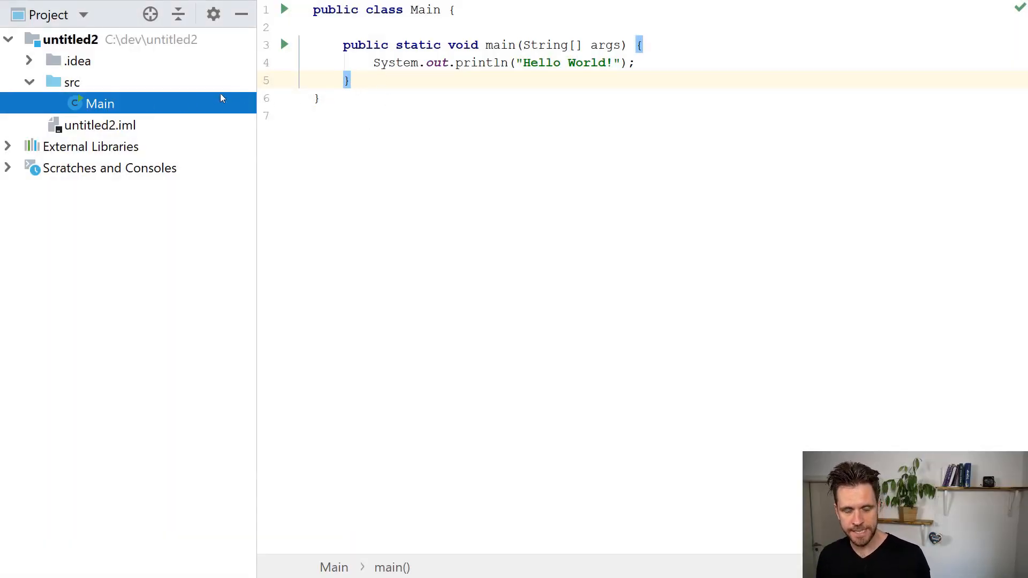
key(Alt+Insert)
text(Quark)
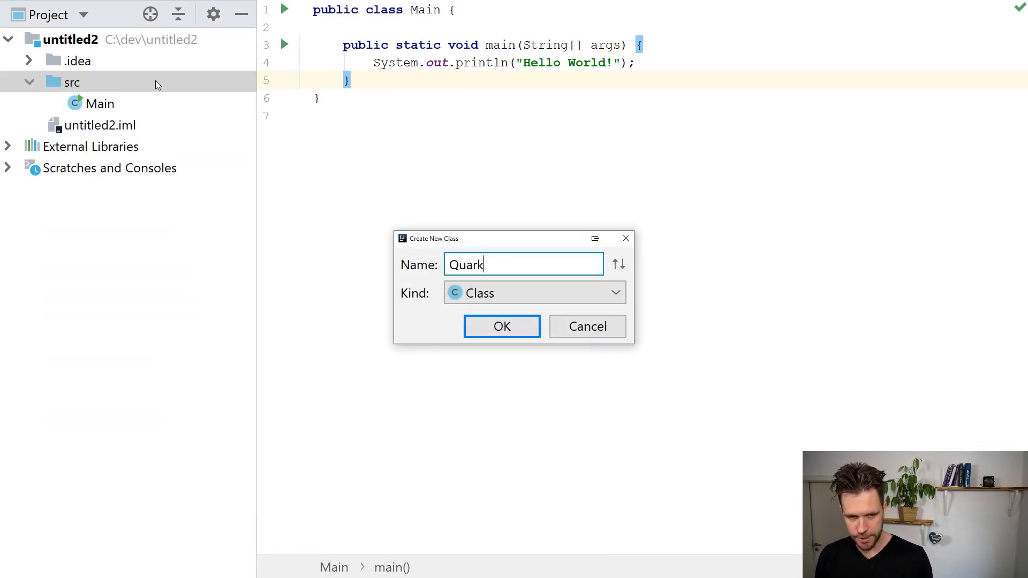
click(501, 327)
text(System.out.println("");)
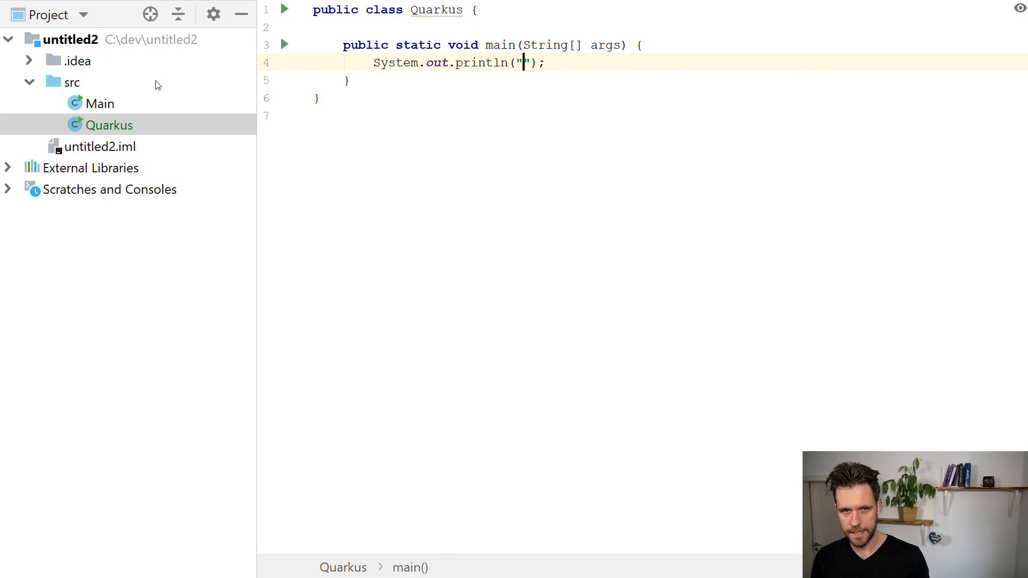
text(hello quarkus)
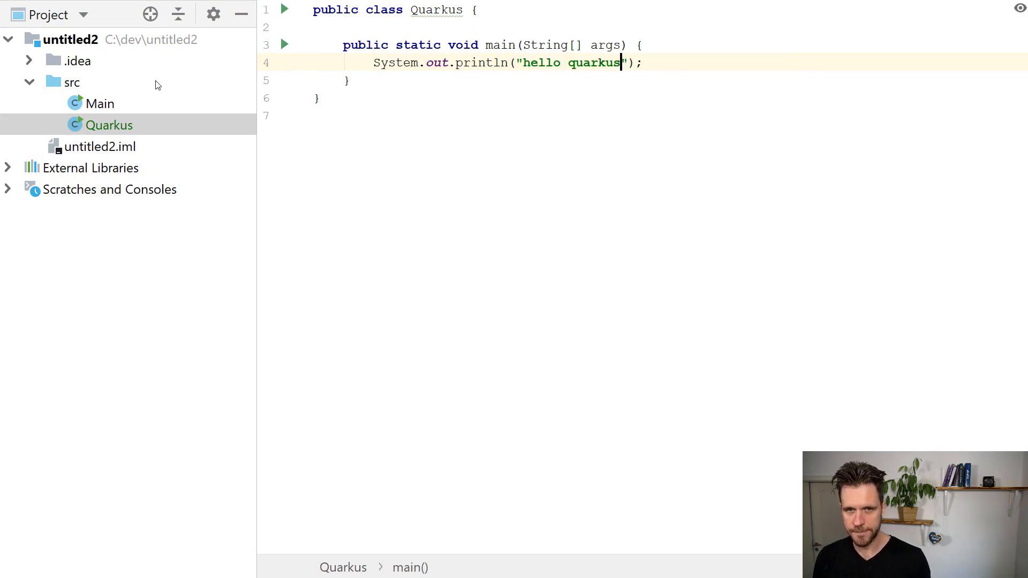
Commit Quarkus.java to Git with the message 'quarkus commit'.
key(Ctrl+K)
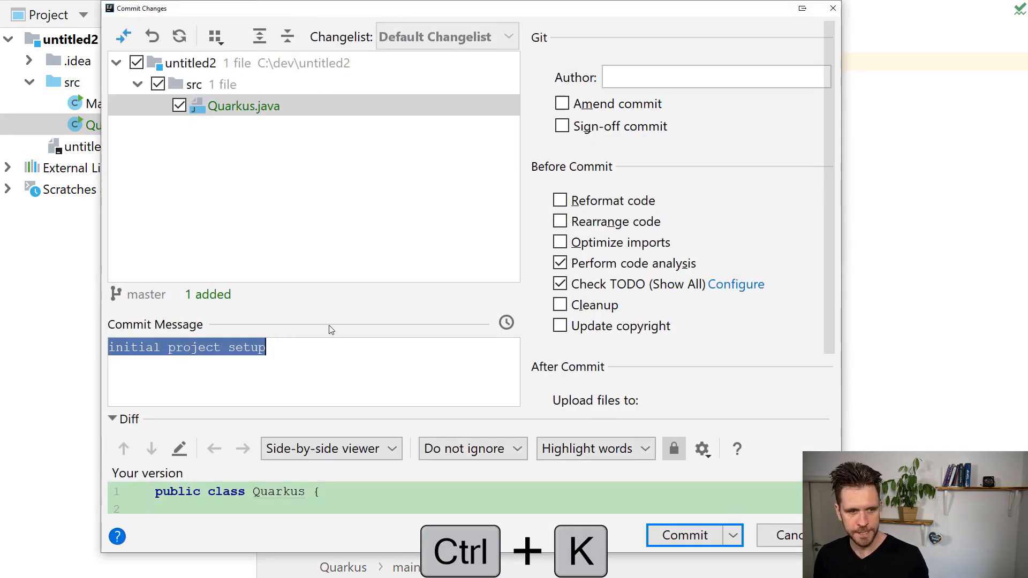
text(quarkus)
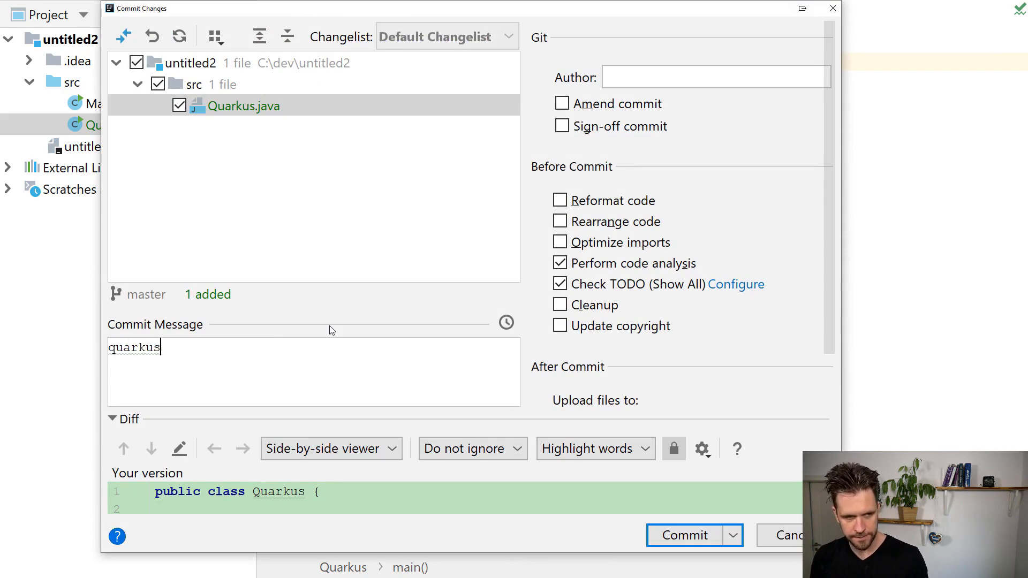
text(co)
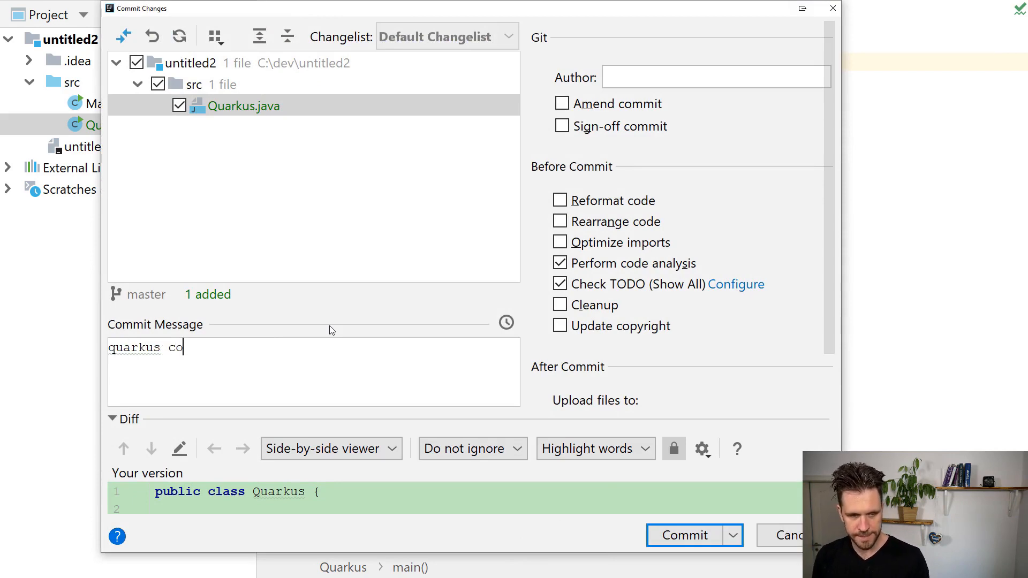
text(mmit)
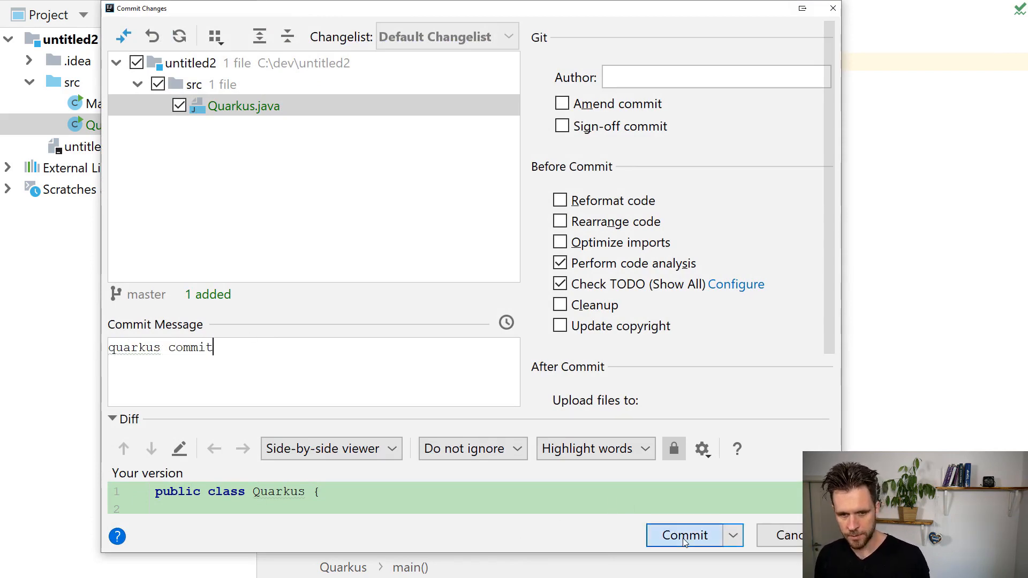
click(686, 536)
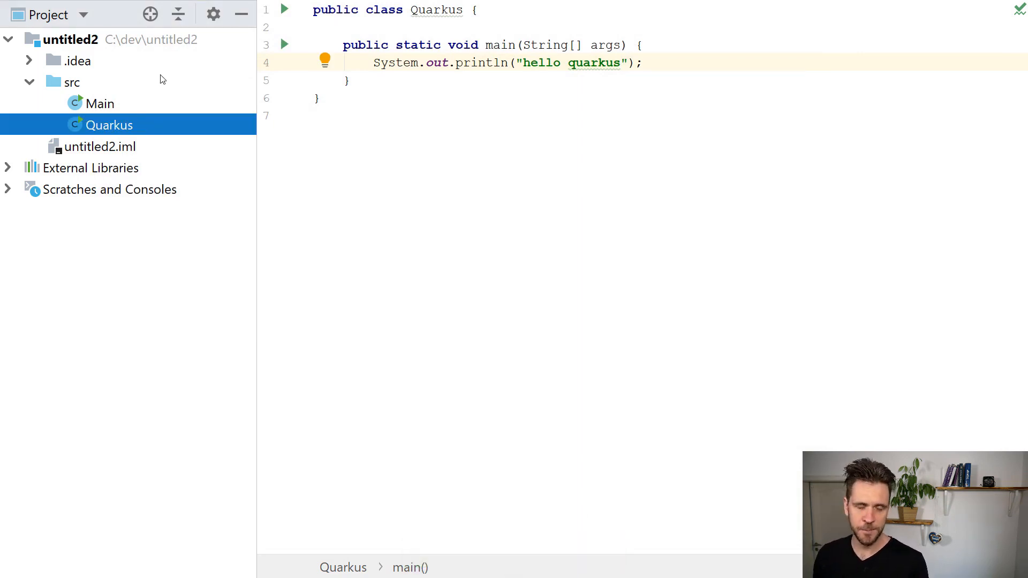
Delete the Quarkus class and commit the deletion as 'deleted quarkus'.
key(Delete)
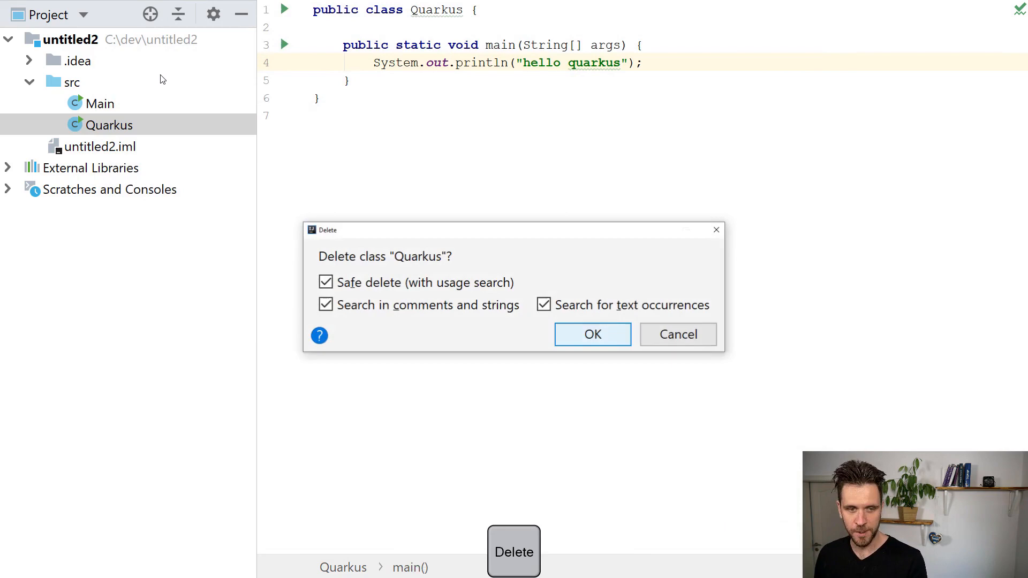
click(592, 334)
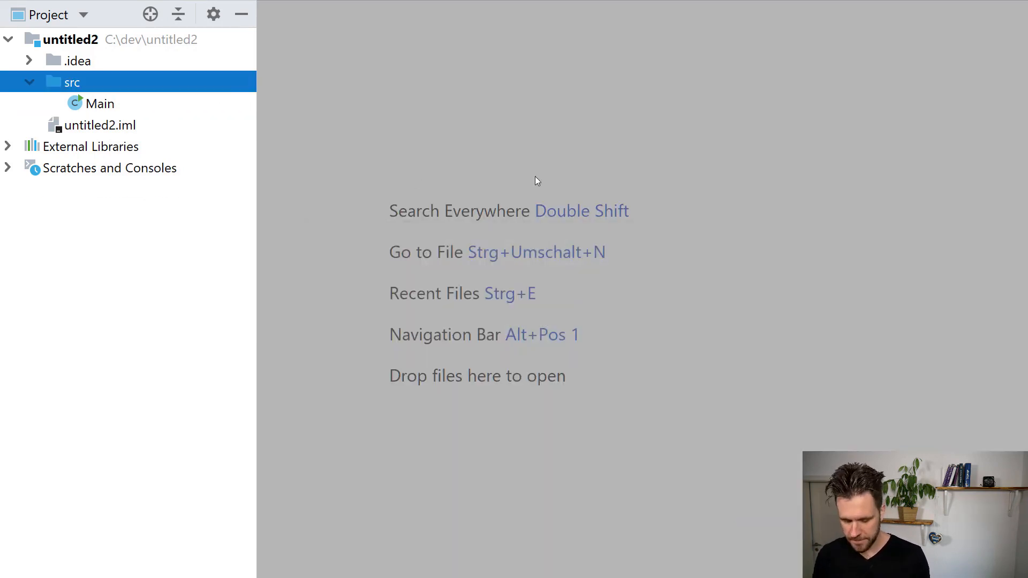
key(Ctrl+K)
text(deleted)
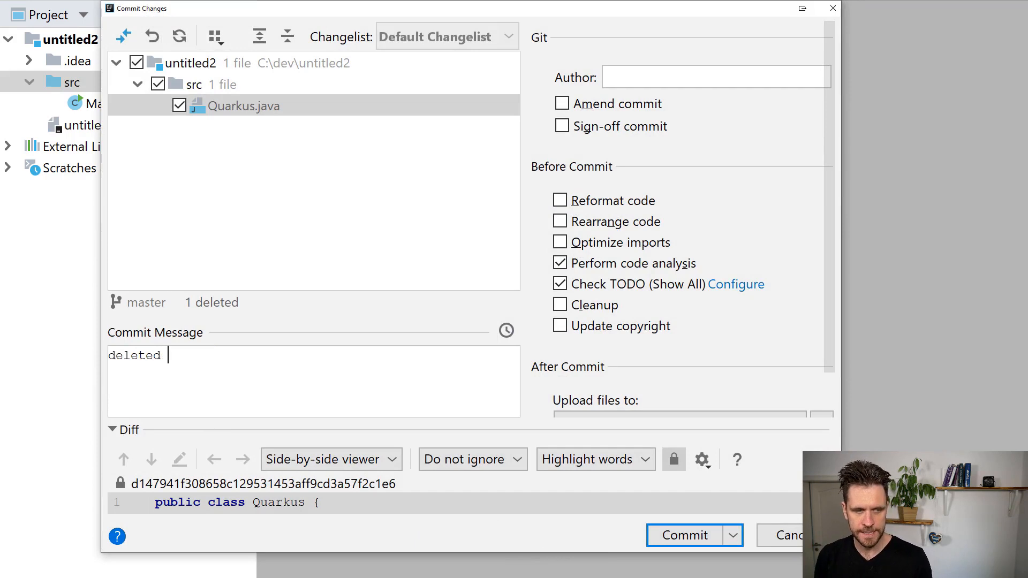
text(qu)
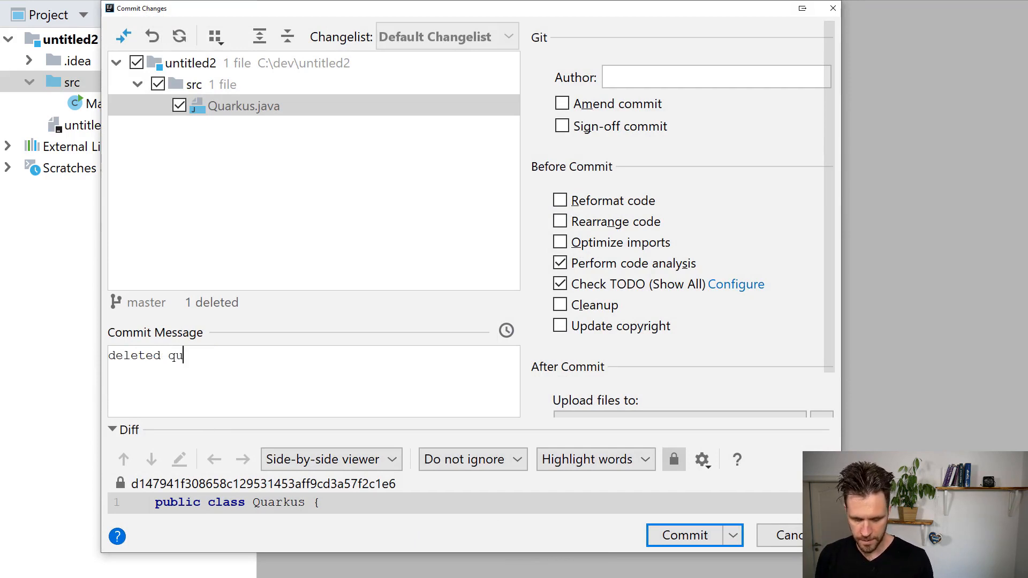
text(arkus)
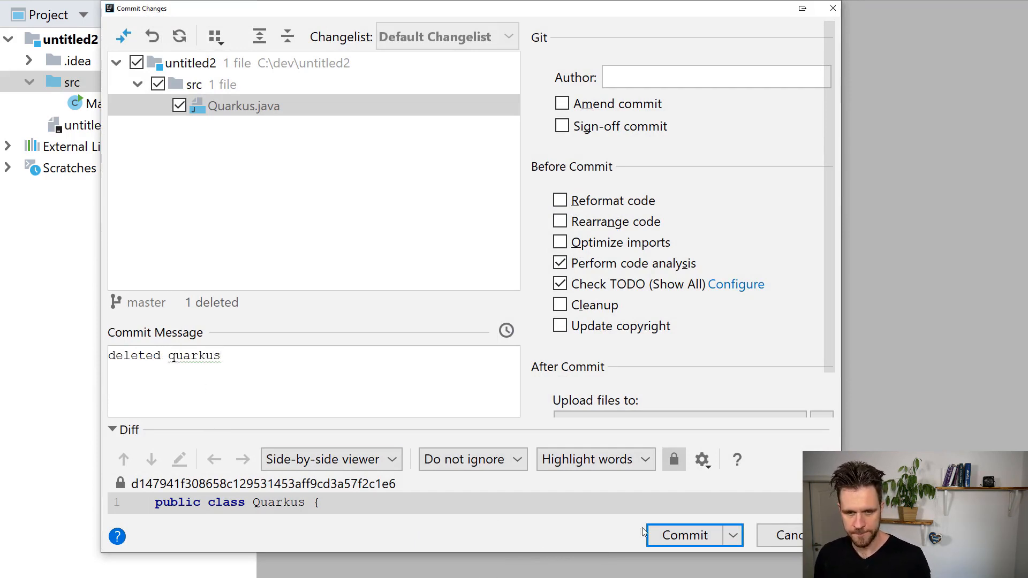
click(685, 536)
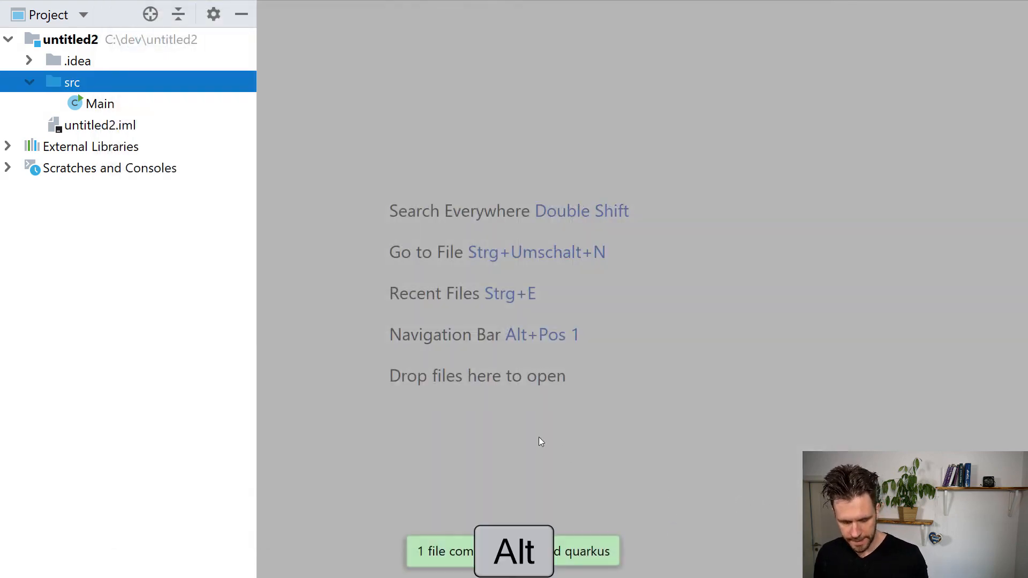
Show the Git log and inspect the files changed in 'quarkus commit' and 'deleted quarkus'.
click(95, 568)
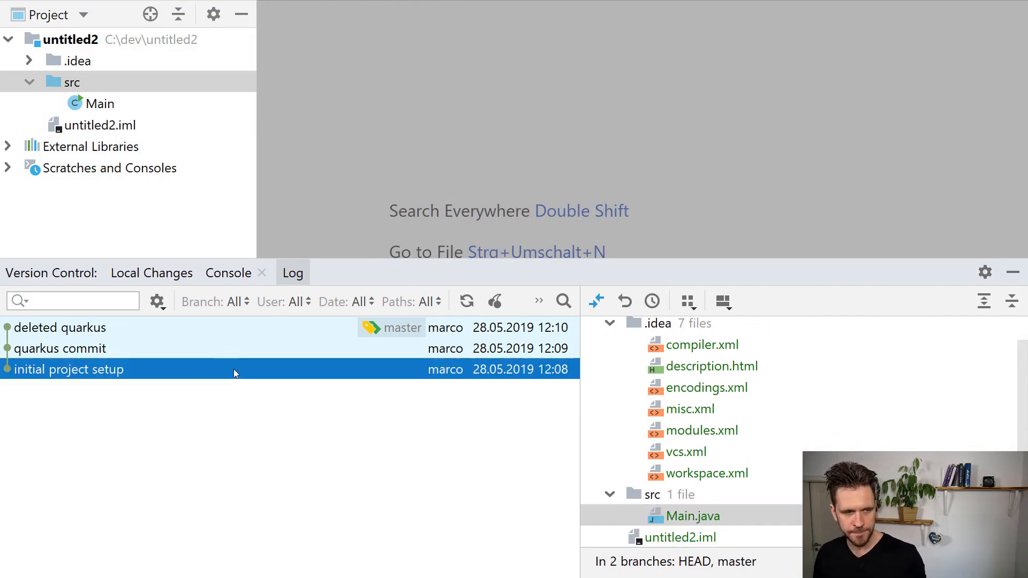
click(60, 349)
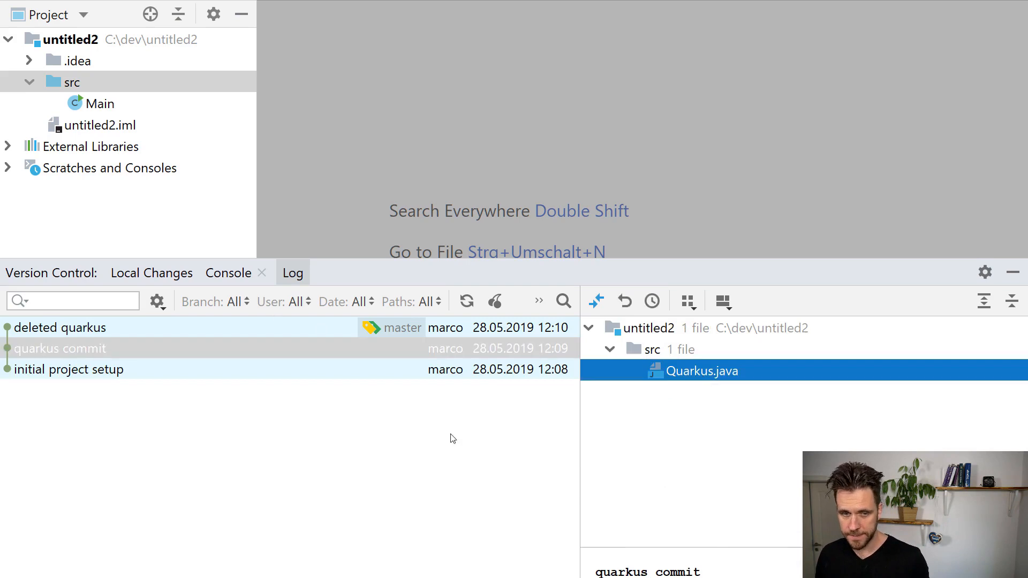
click(60, 328)
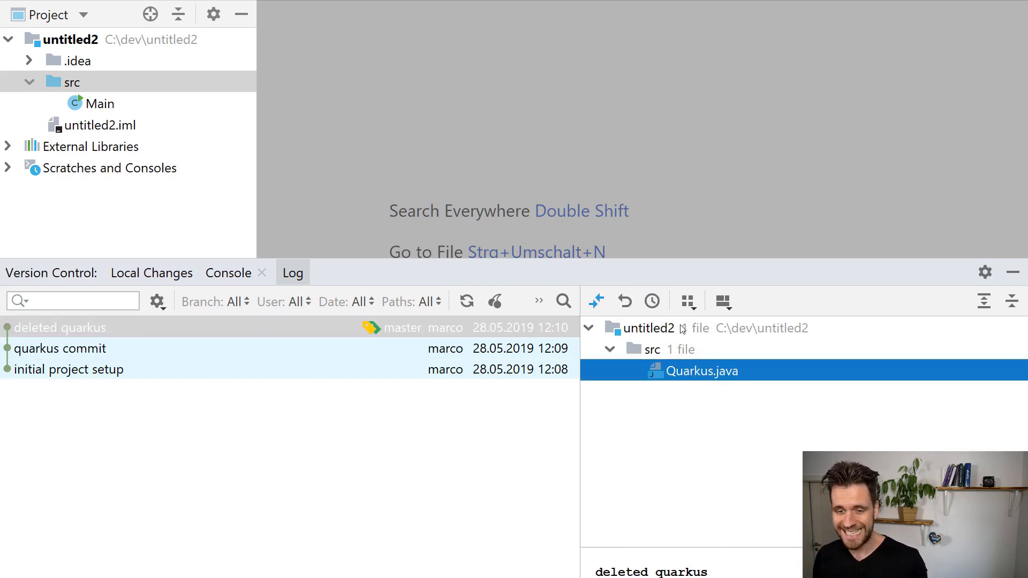
click(59, 40)
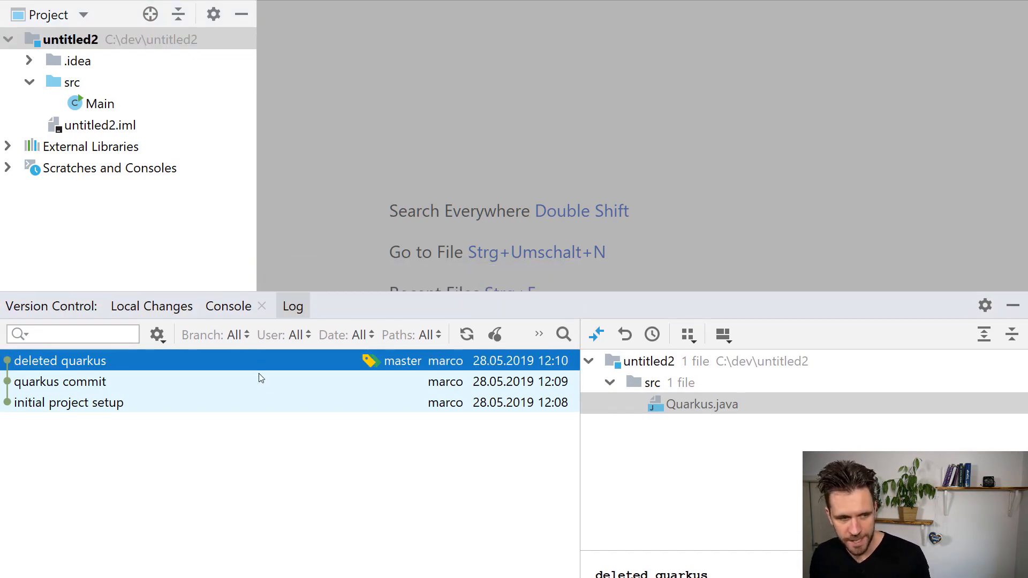
click(59, 381)
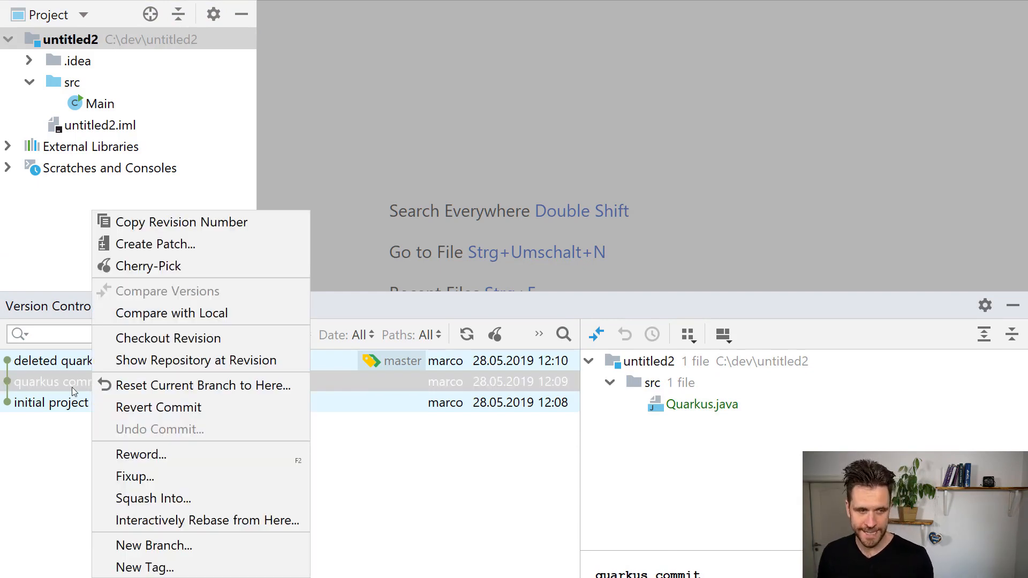
mouse_move(168, 338)
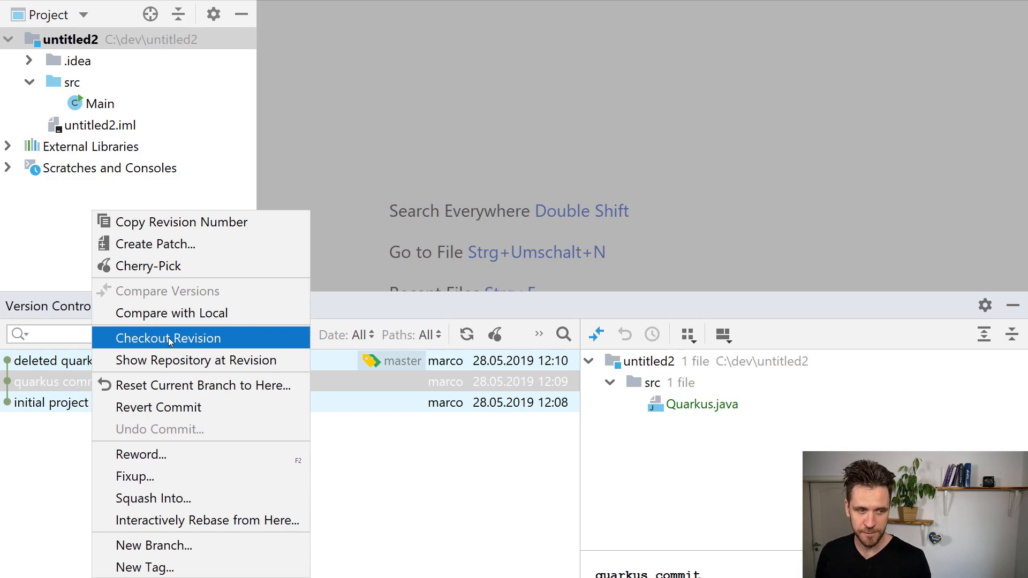
mouse_move(180, 358)
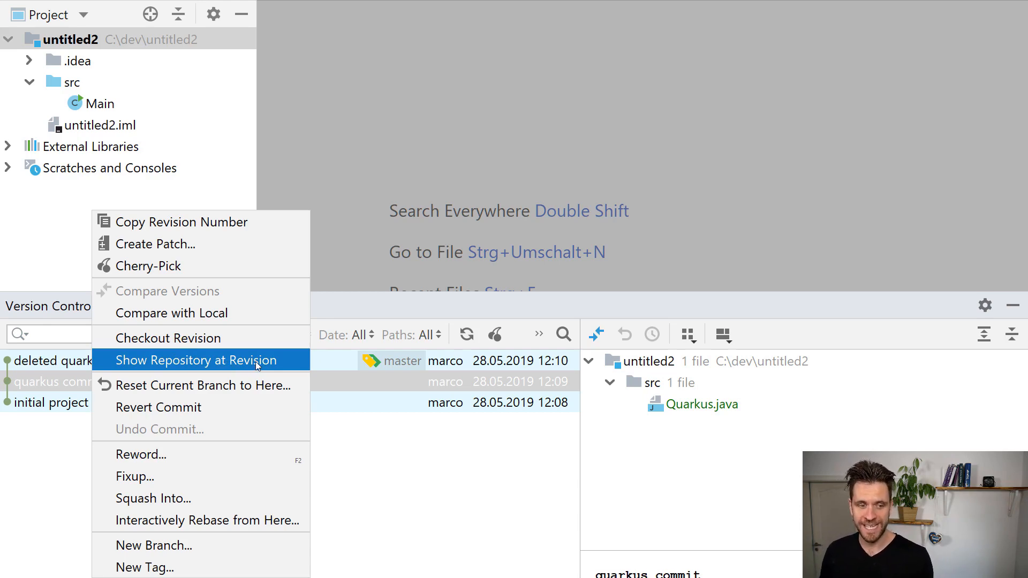
Show the repository at the 'quarkus commit' revision and open src/Quarkus.java from it.
click(195, 360)
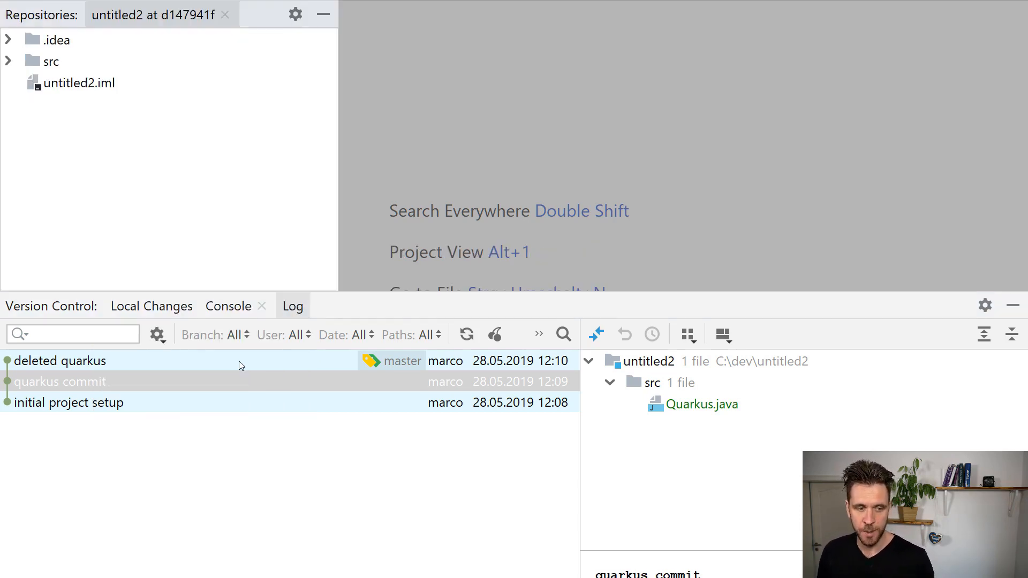
click(52, 61)
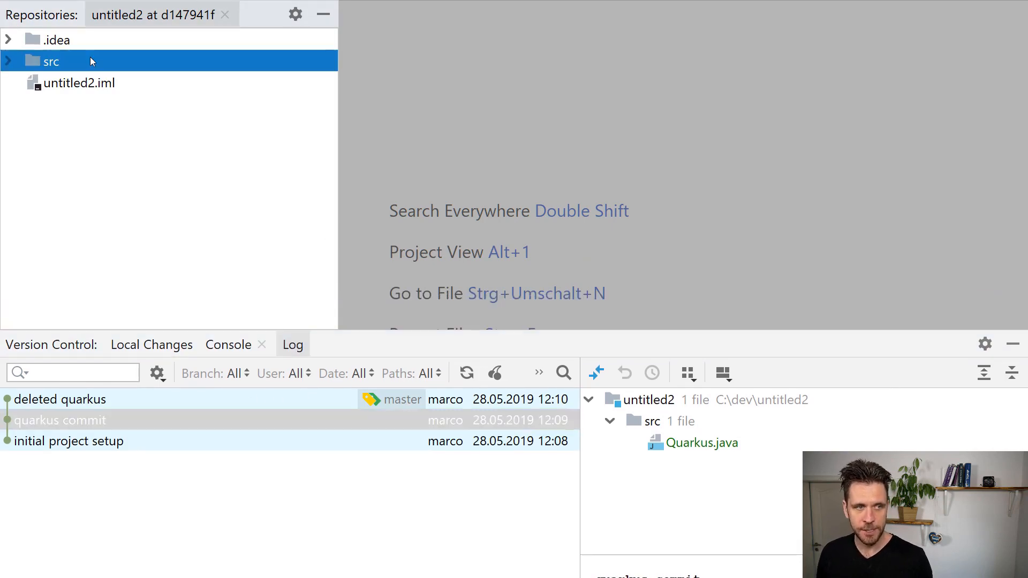
click(6, 60)
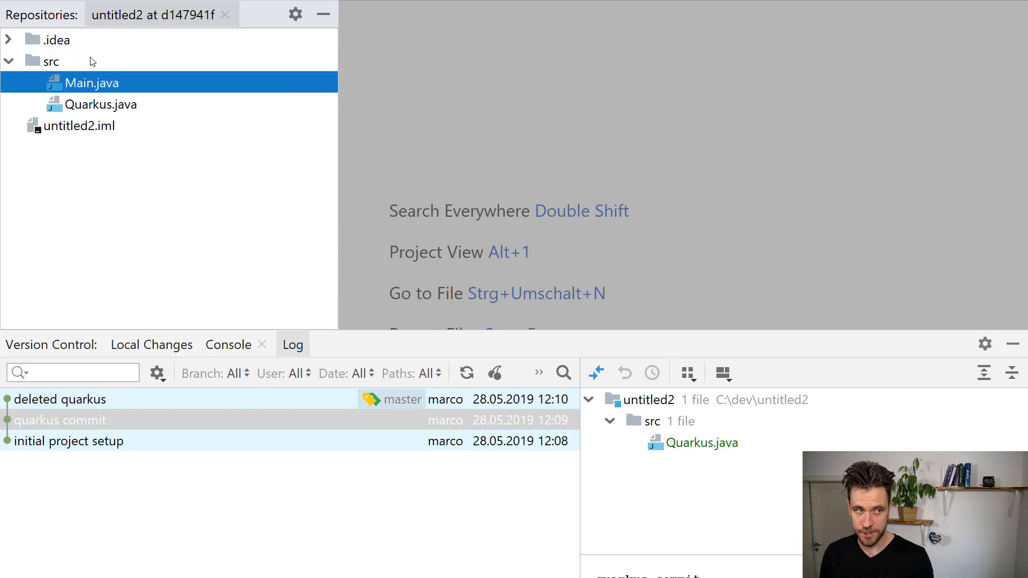
double_click(91, 83)
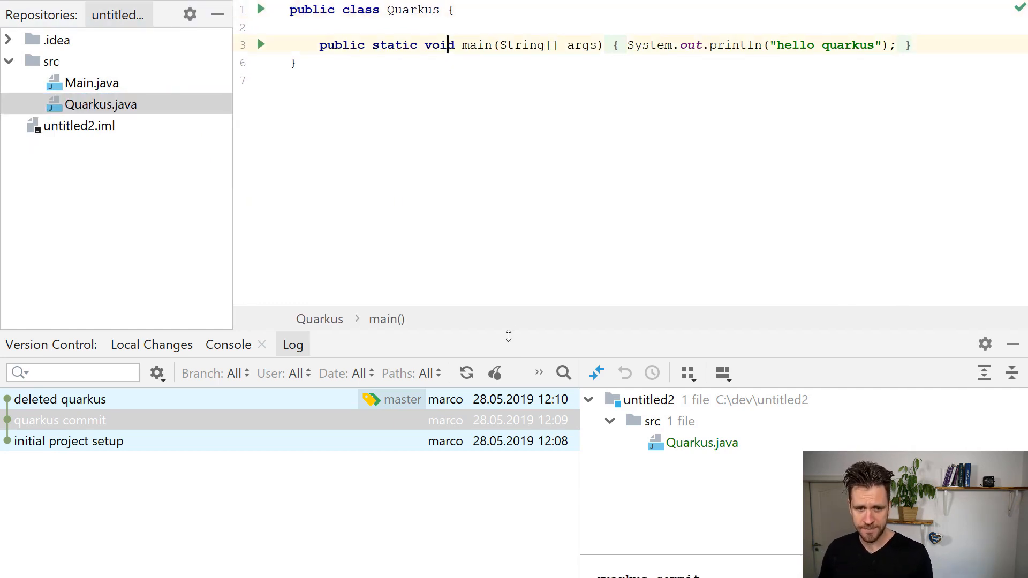
click(60, 420)
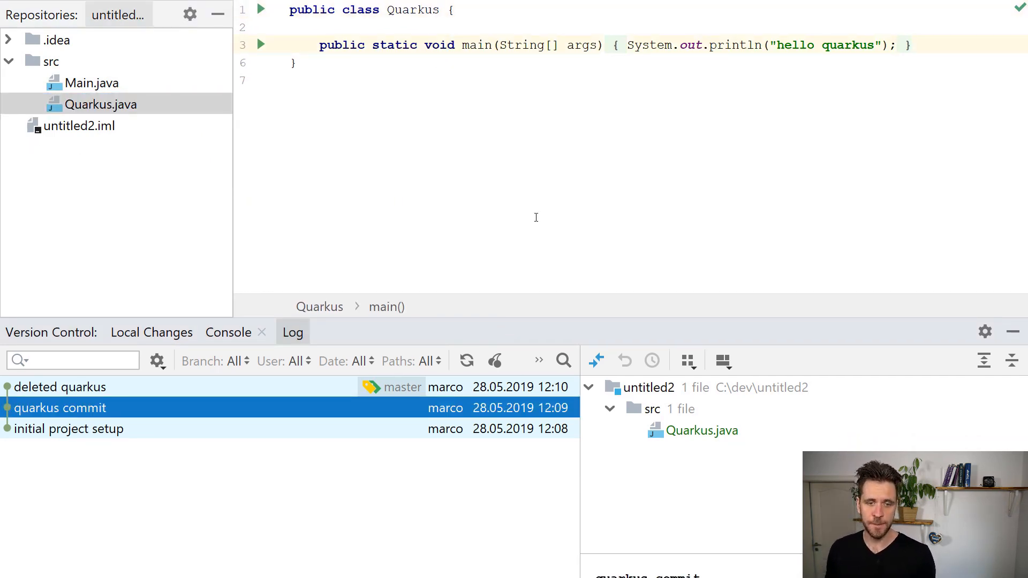